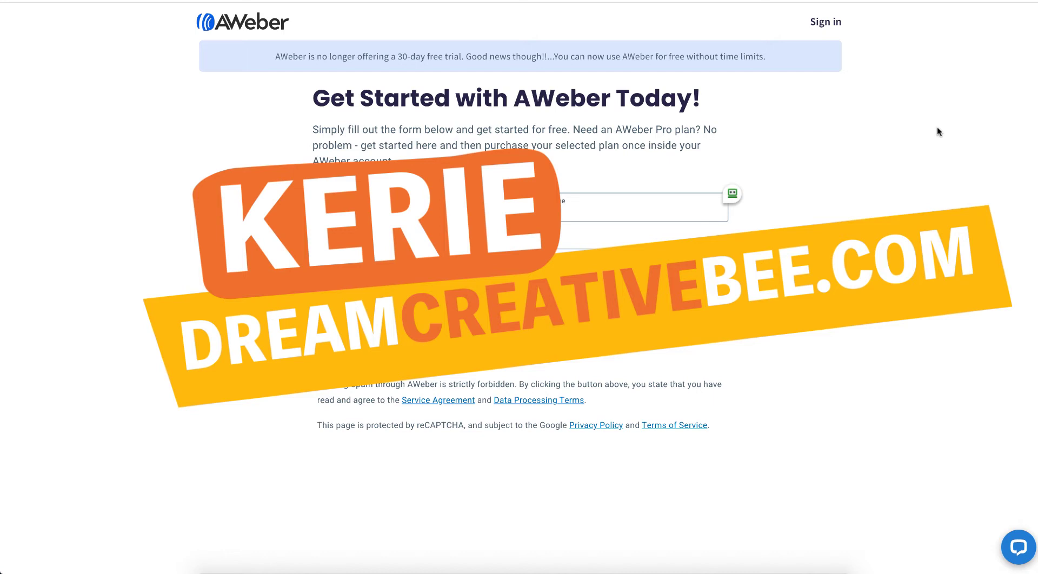
# - Work through the sign-up page, then open My integrations from the account menu
pyautogui.click(521, 307)
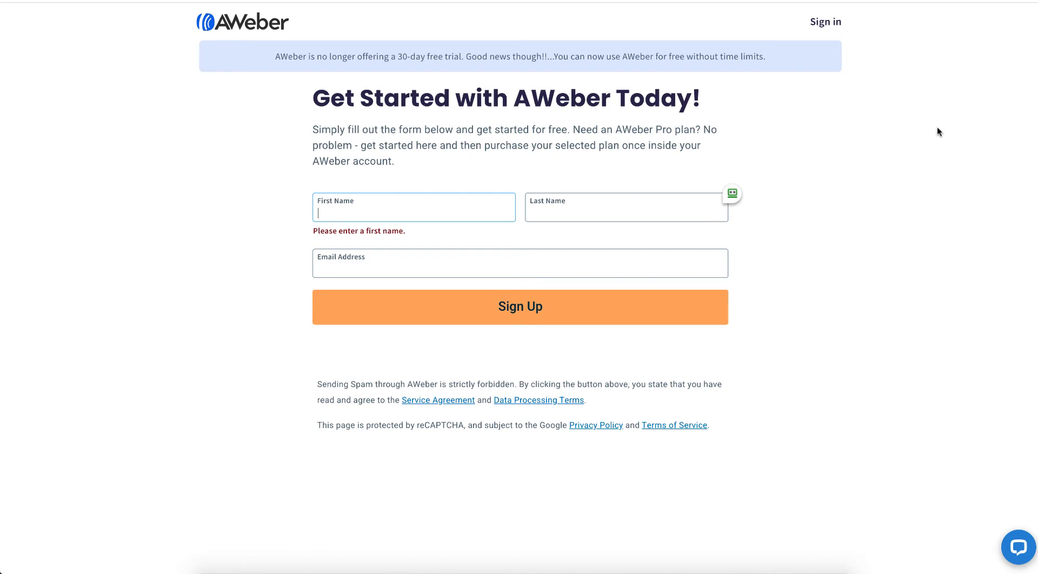
pyautogui.moveTo(878, 1)
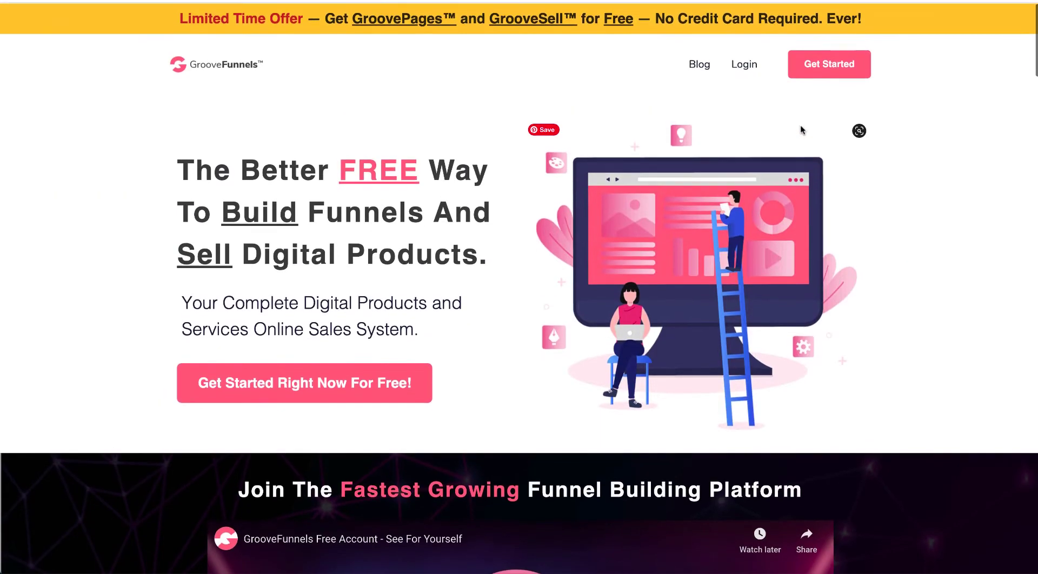
pyautogui.moveTo(777, 131)
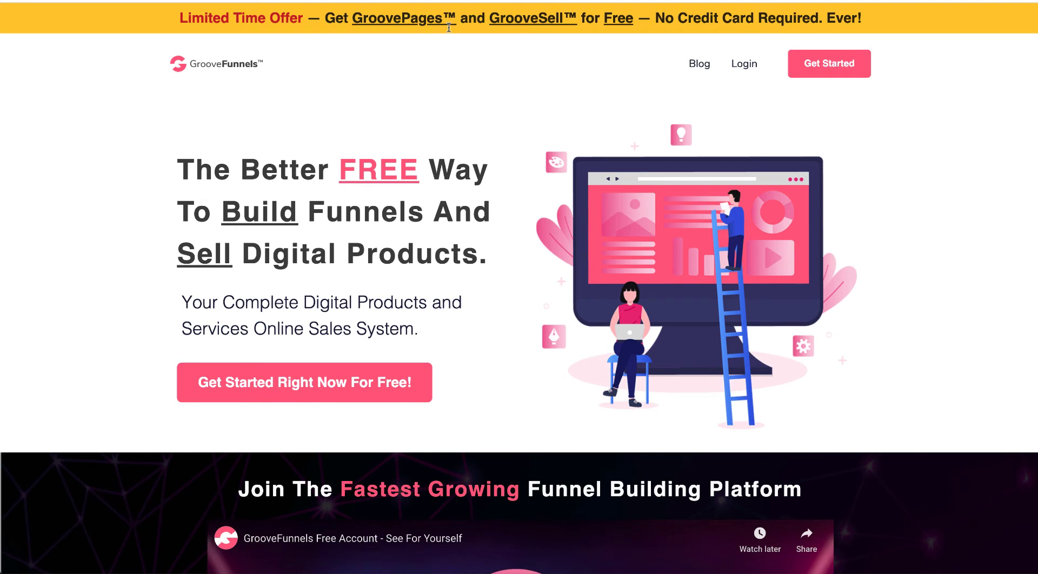
pyautogui.moveTo(533, 39)
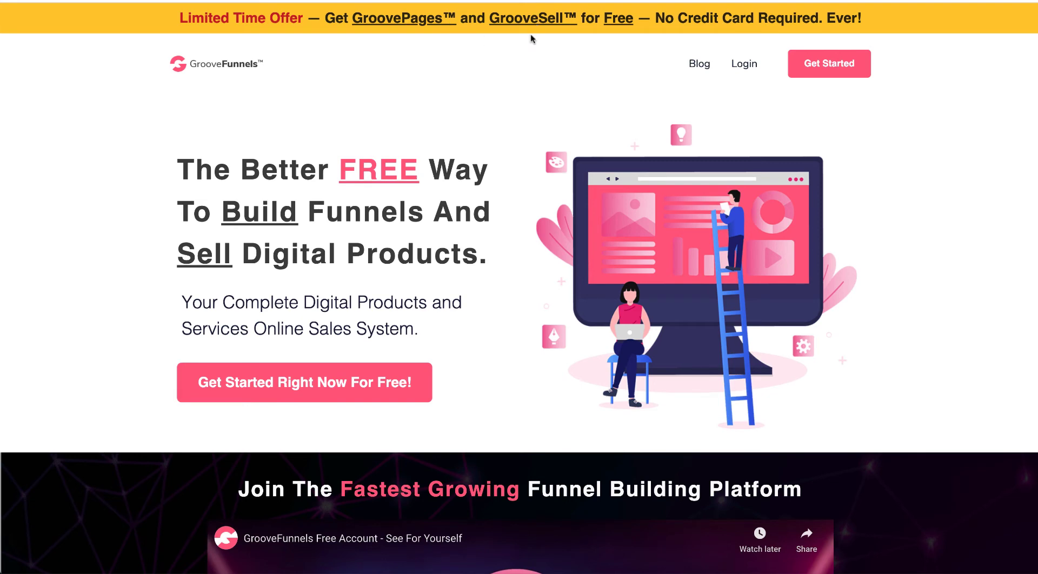
pyautogui.moveTo(459, 78)
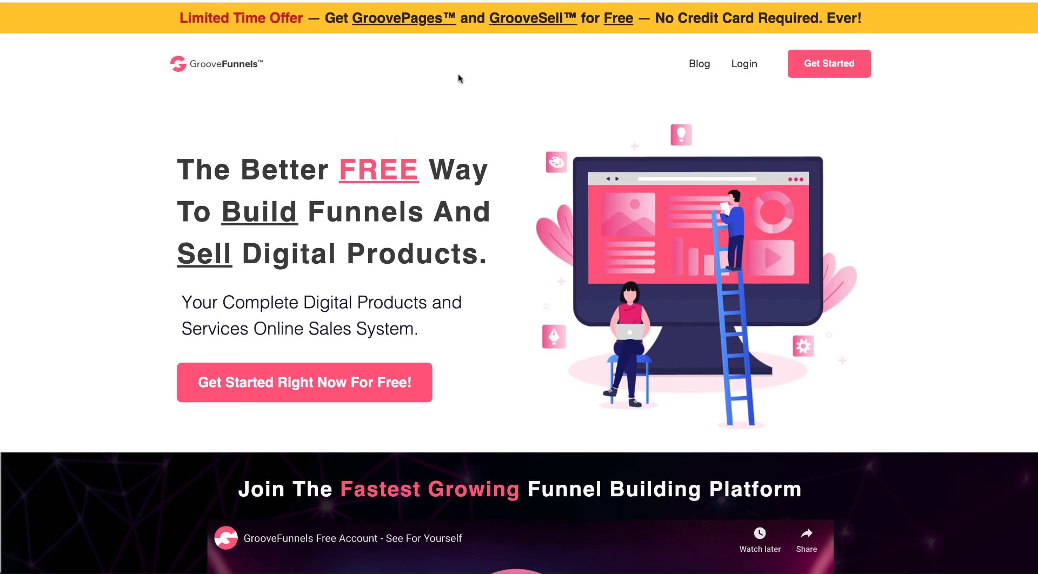
pyautogui.scroll(-3)
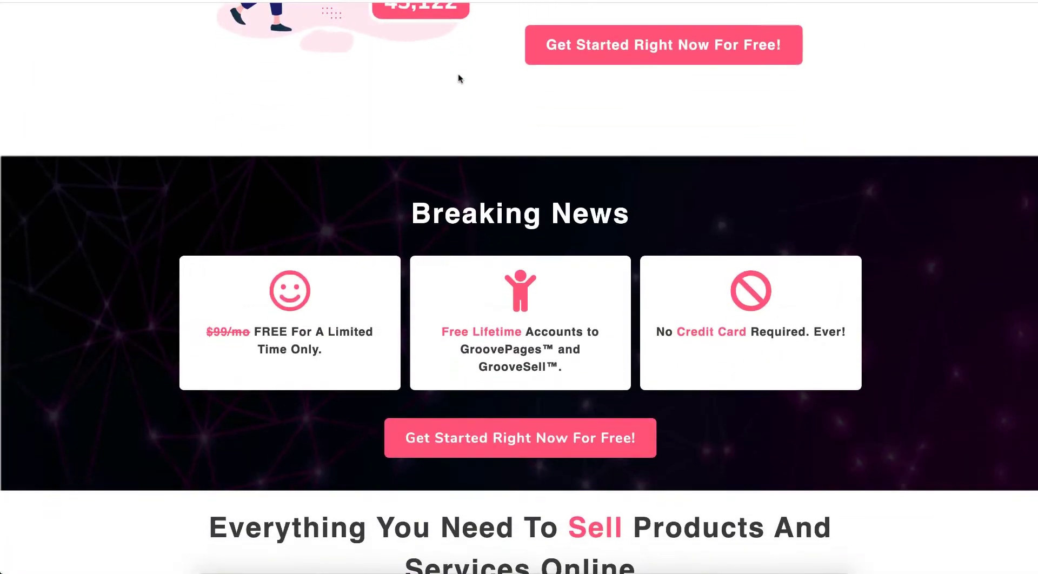
pyautogui.scroll(-3)
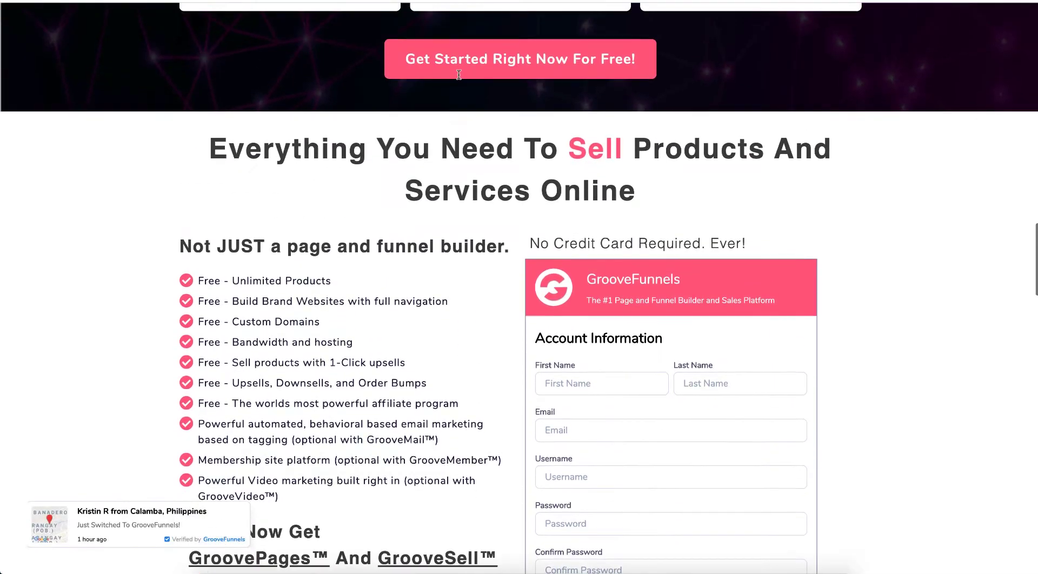
pyautogui.scroll(-3)
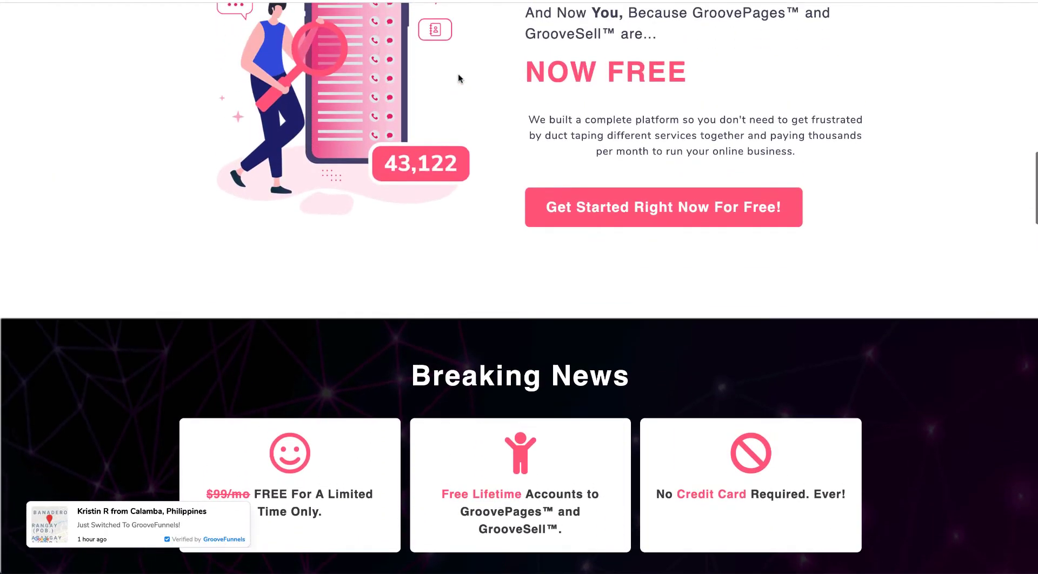
pyautogui.scroll(3)
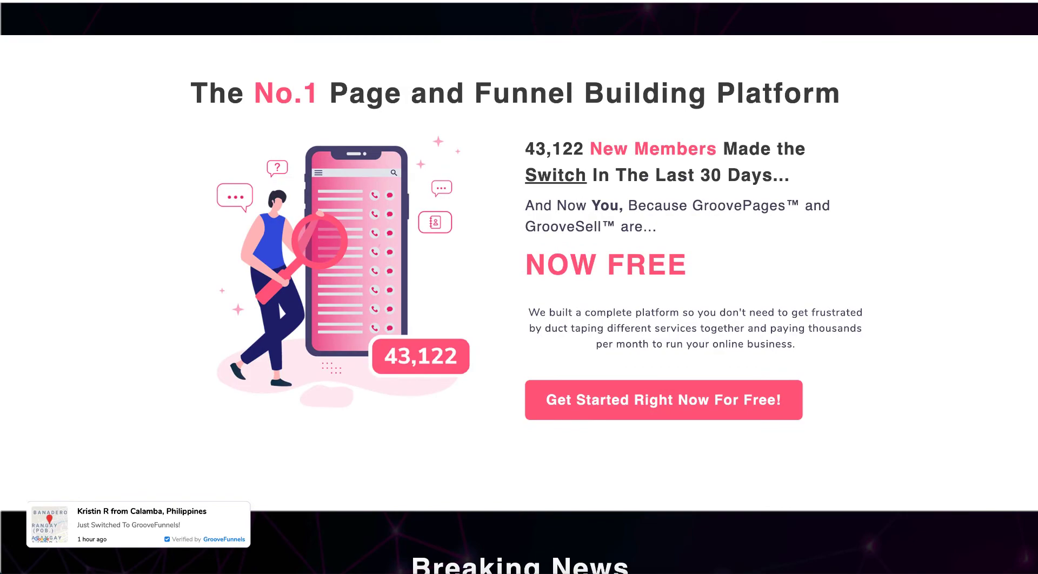
pyautogui.click(663, 400)
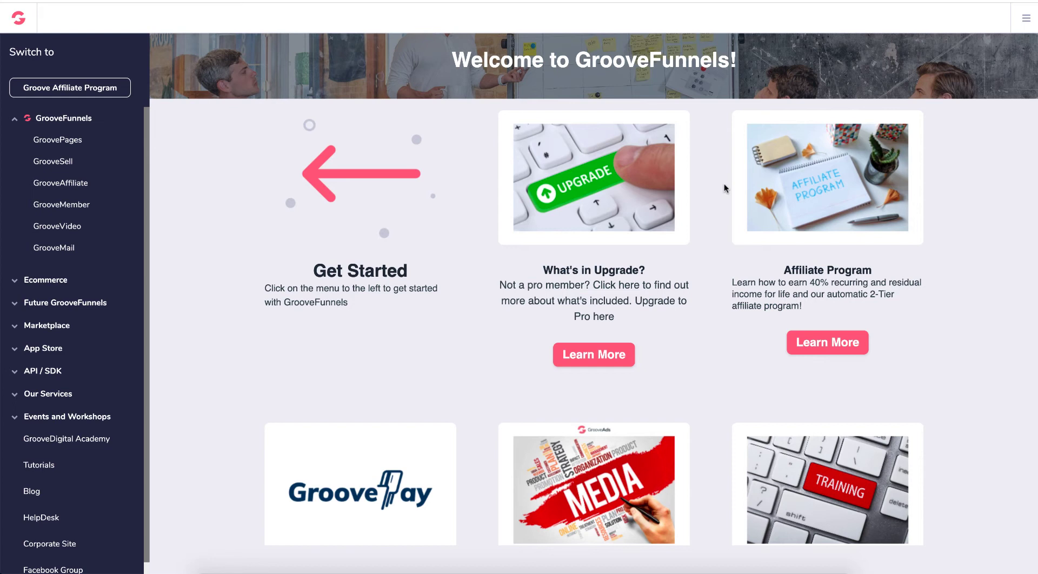
pyautogui.moveTo(680, 186)
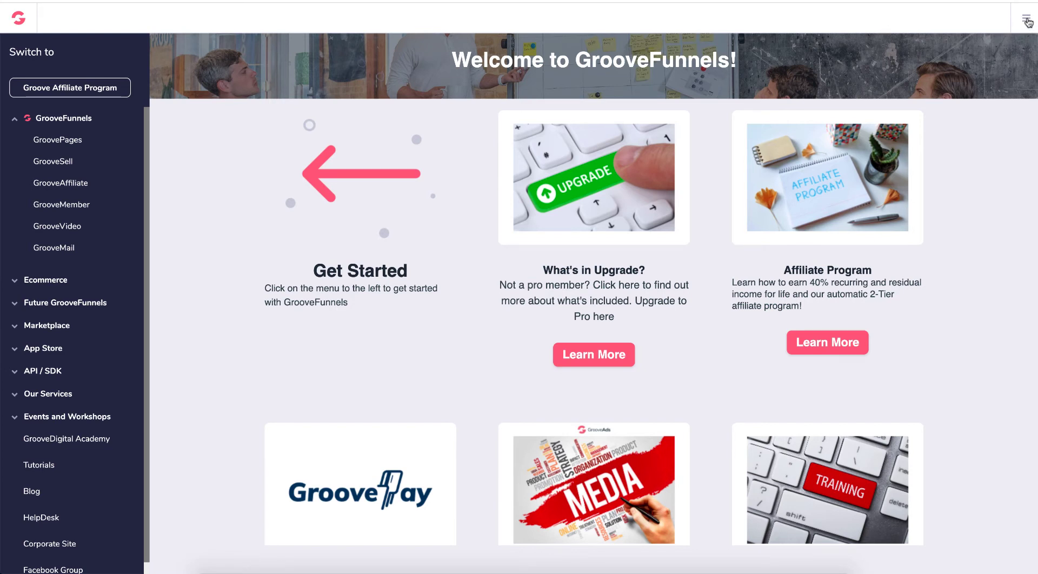
pyautogui.click(1027, 19)
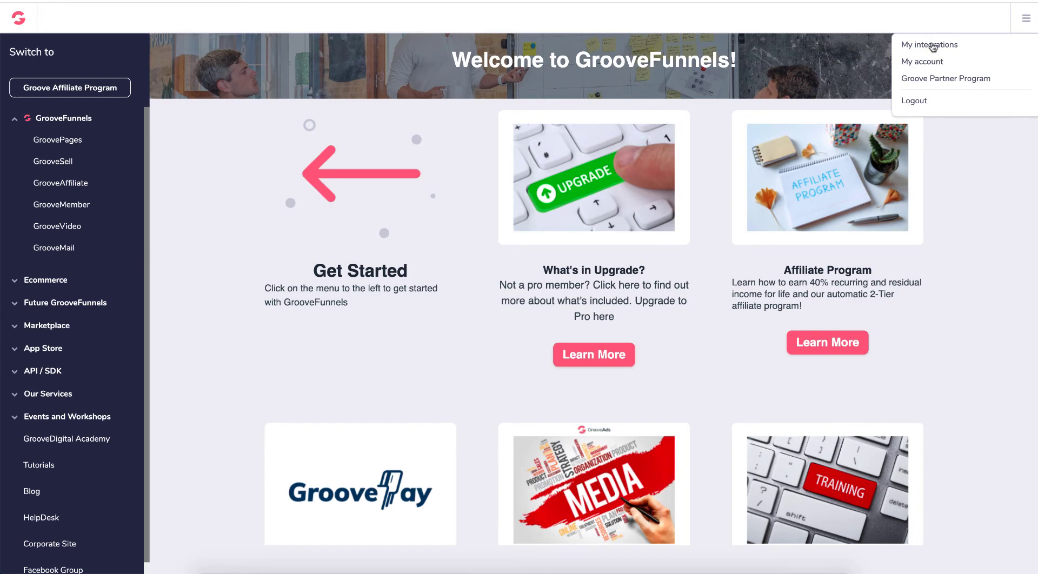
pyautogui.click(930, 45)
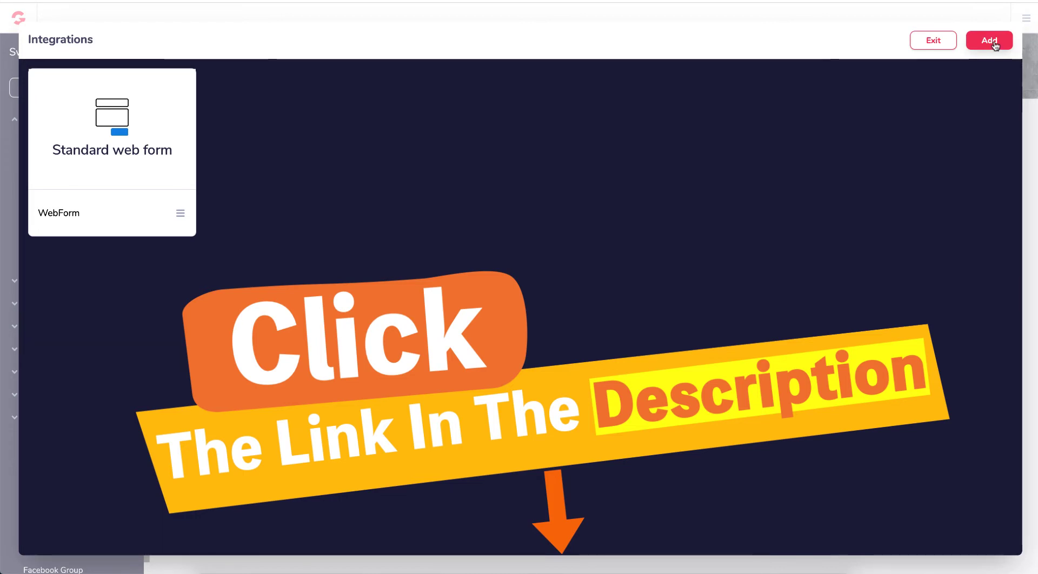
# - Add a new integration and pick AWeber from the Integration Type dropdown
pyautogui.click(989, 40)
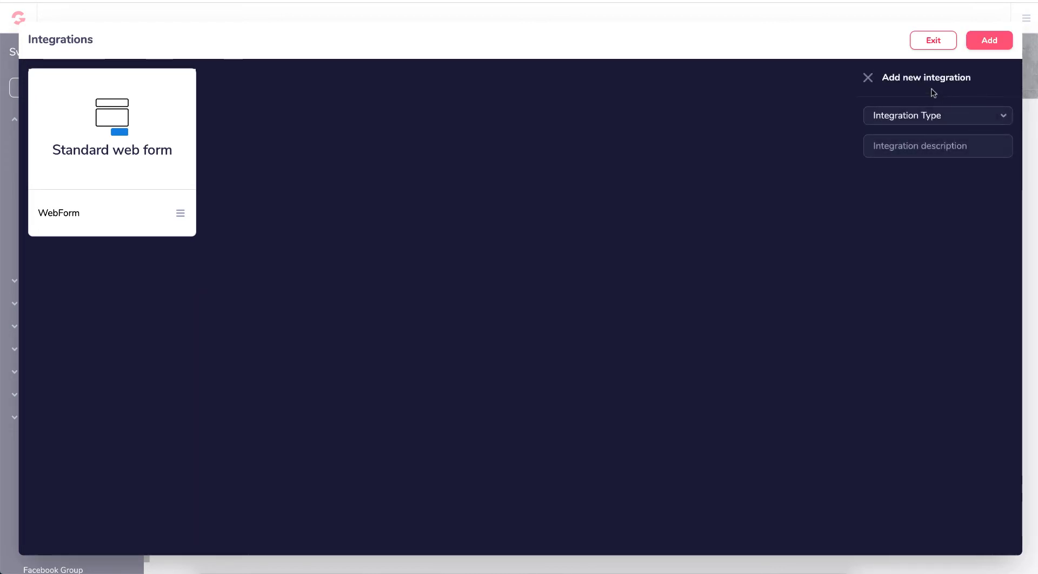
pyautogui.click(939, 115)
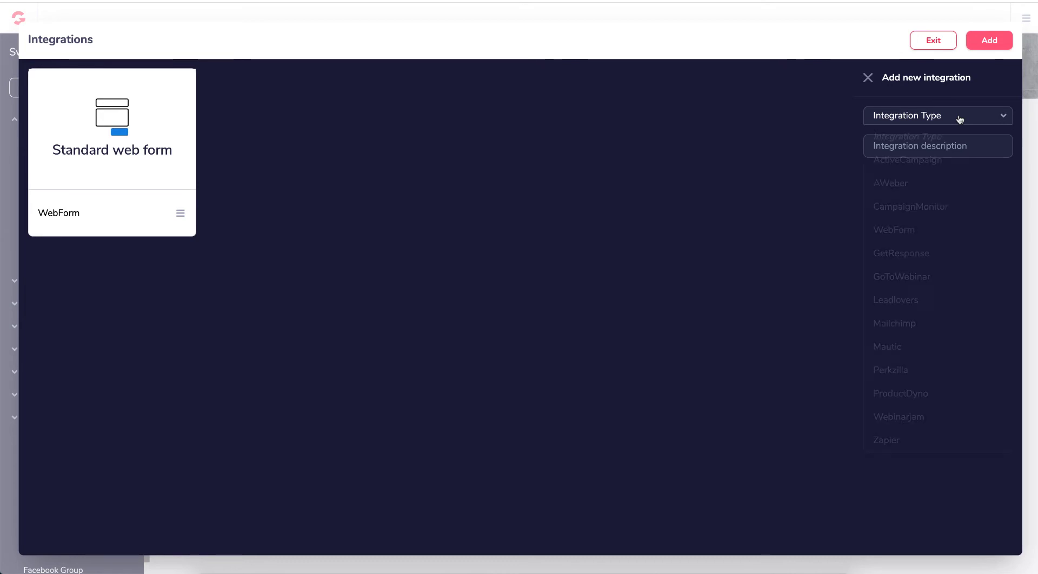
pyautogui.click(938, 115)
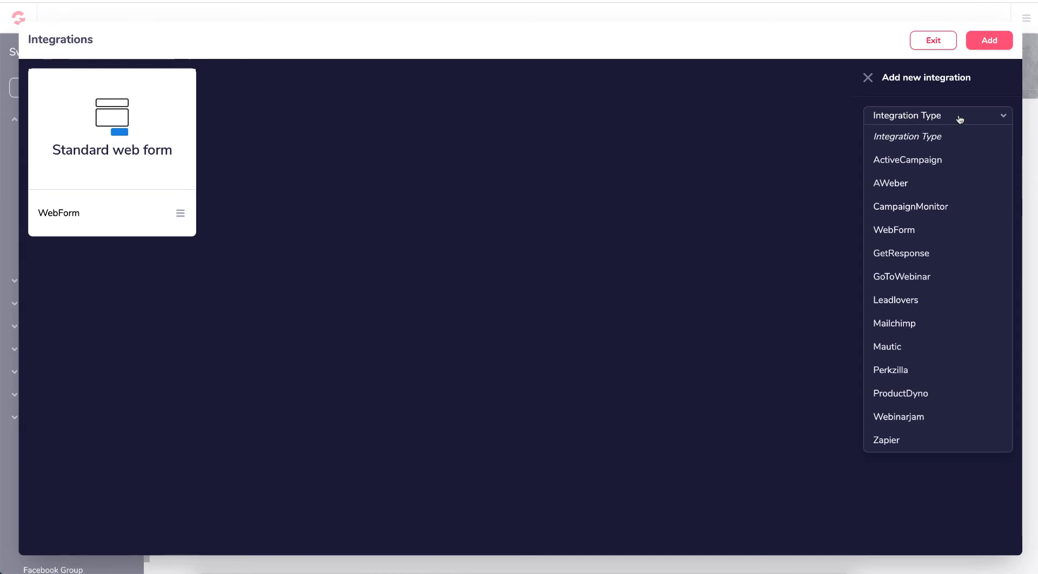
pyautogui.moveTo(901, 186)
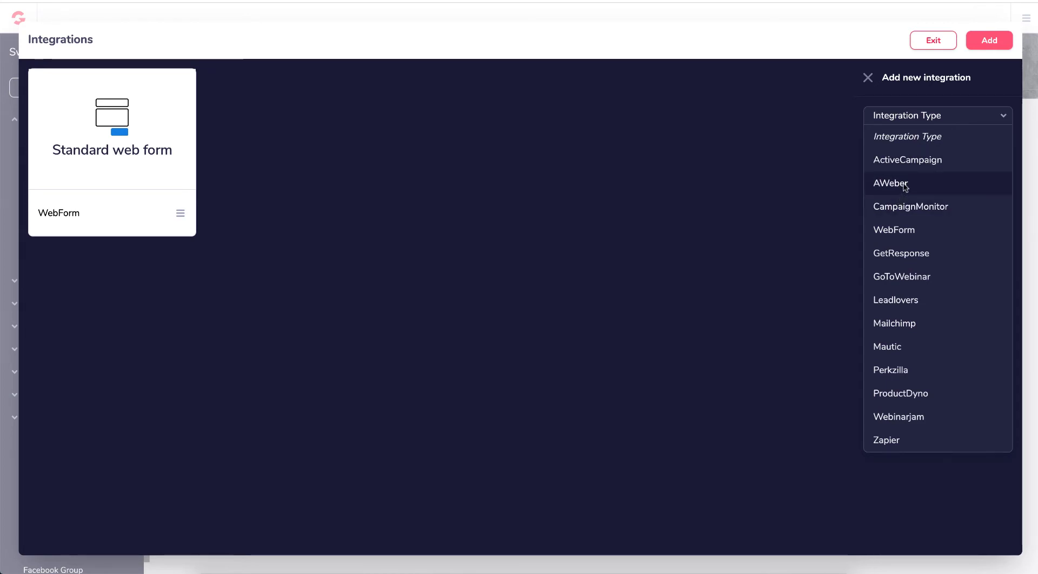
pyautogui.click(890, 183)
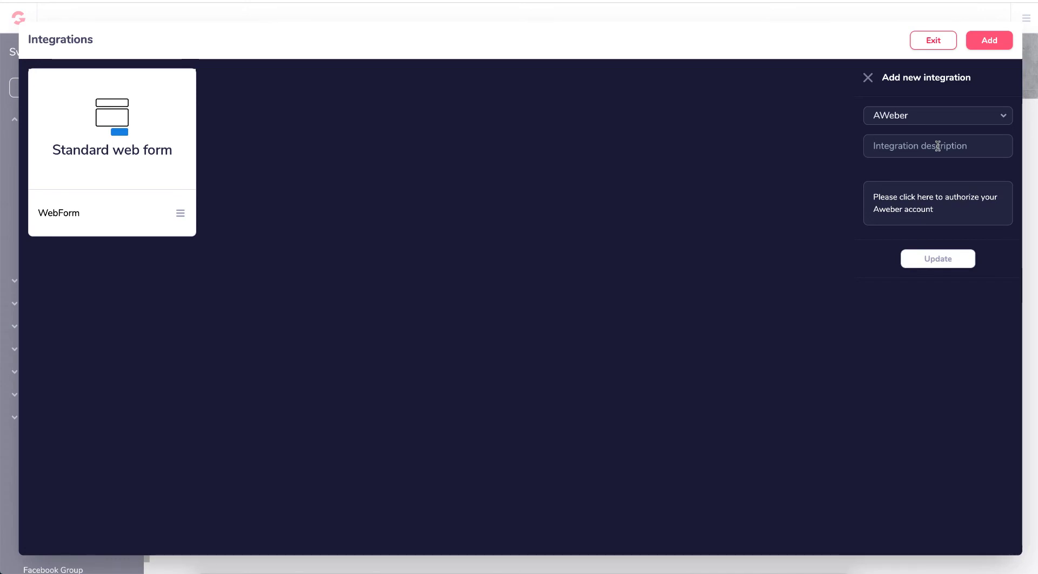
# - Enter 'Dream' as the integration description and follow the AWeber authorization link
pyautogui.write('Dream')
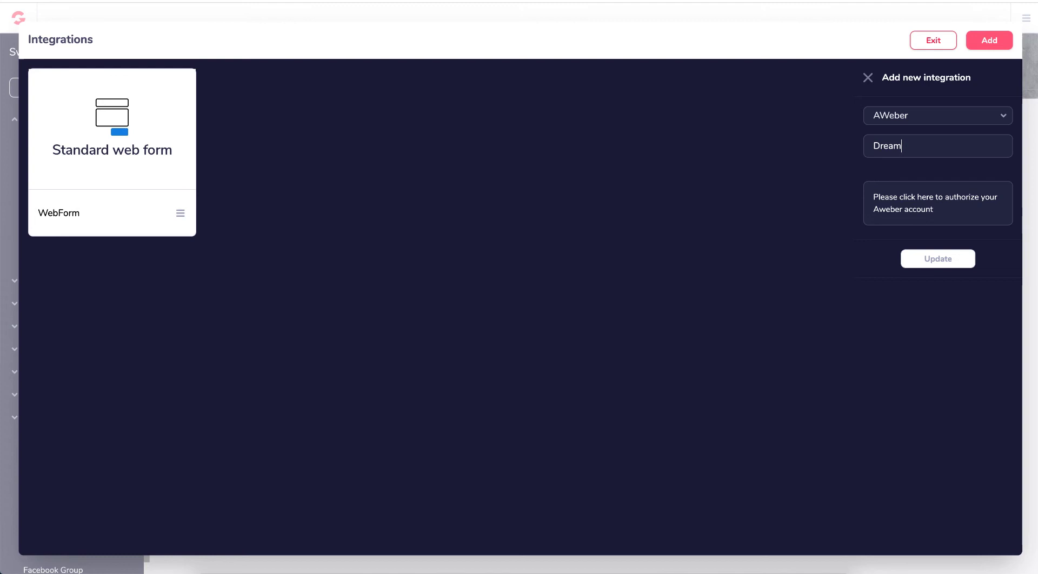
pyautogui.moveTo(935, 208)
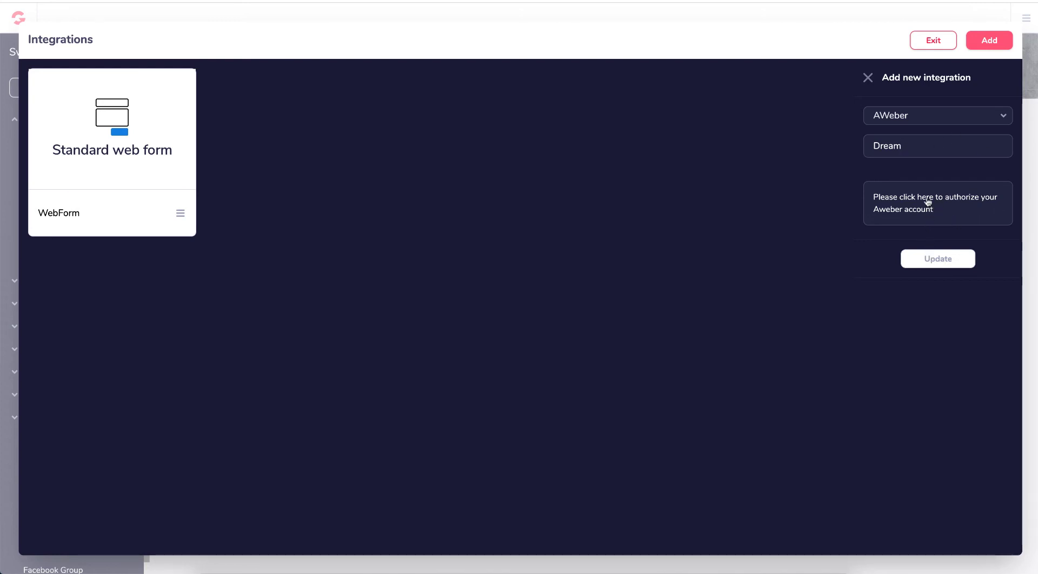
pyautogui.click(928, 203)
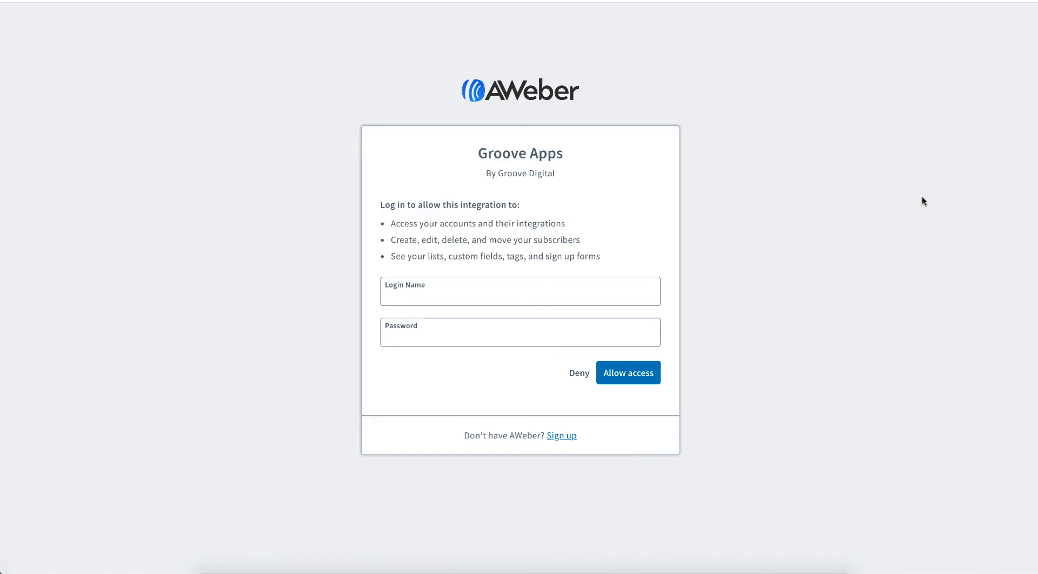
# - Log in with the AWeber login name and password and allow Groove Apps access
pyautogui.click(520, 296)
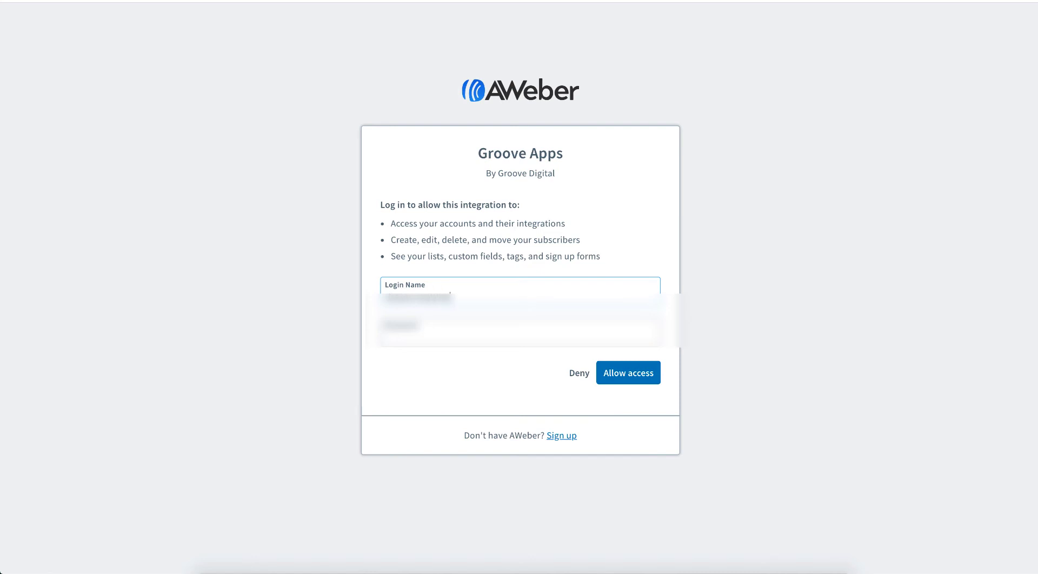
pyautogui.click(629, 372)
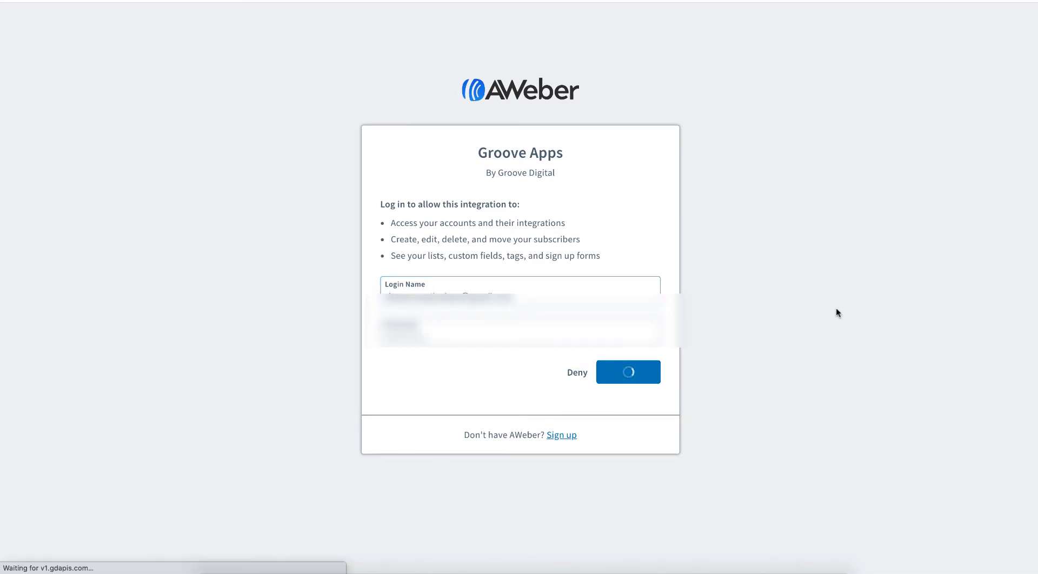
pyautogui.click(629, 372)
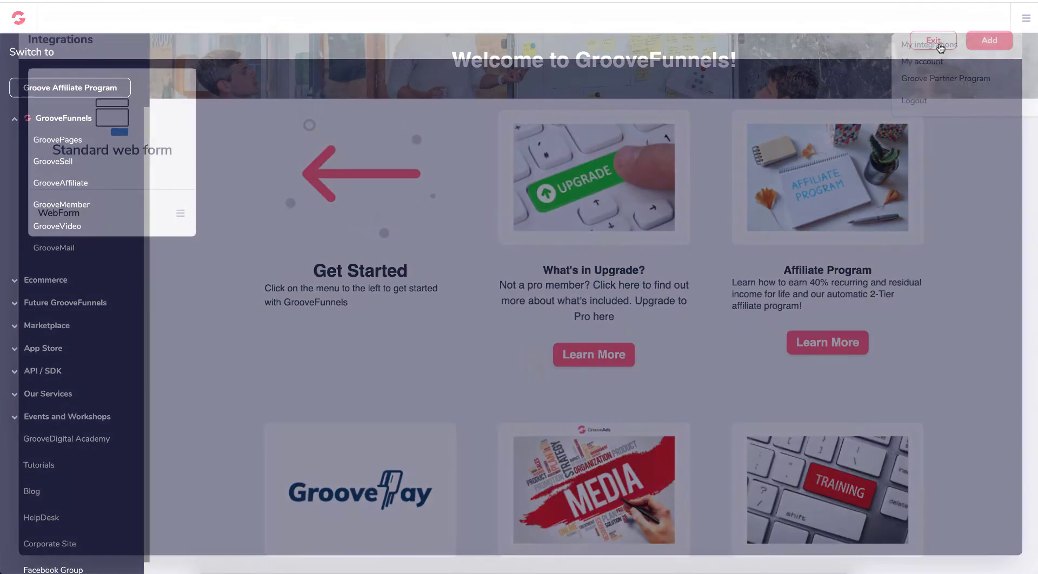
# - Add the verified AWeber account as an integration with Update, then exit the integrations manager
pyautogui.click(989, 40)
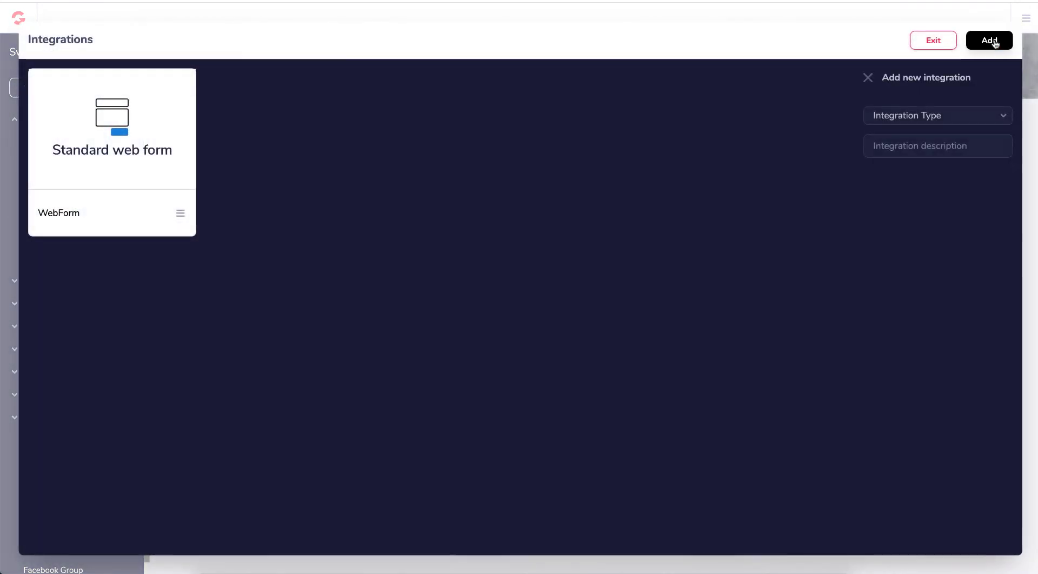
pyautogui.click(938, 115)
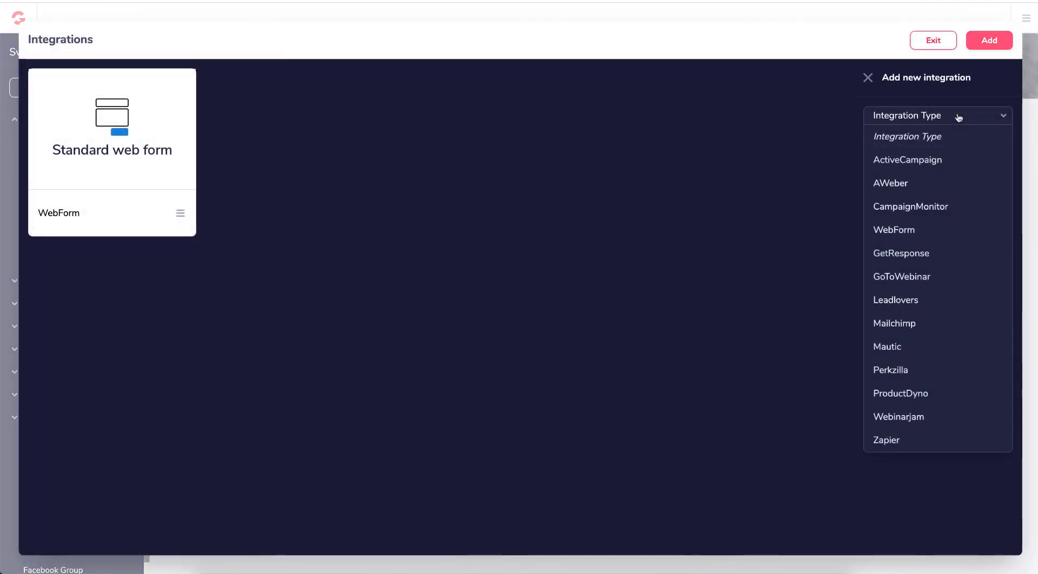
pyautogui.click(891, 183)
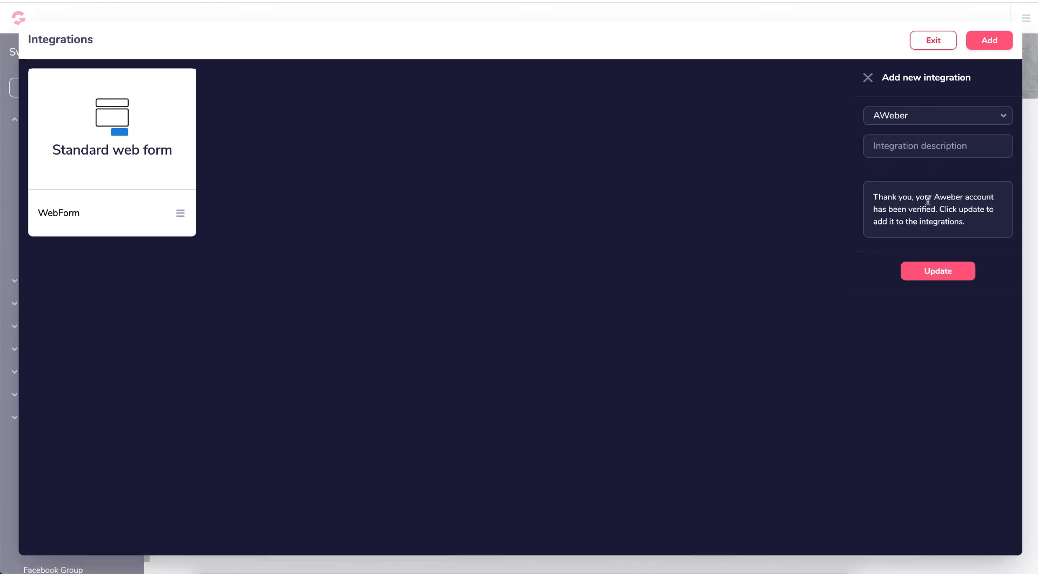
pyautogui.click(938, 271)
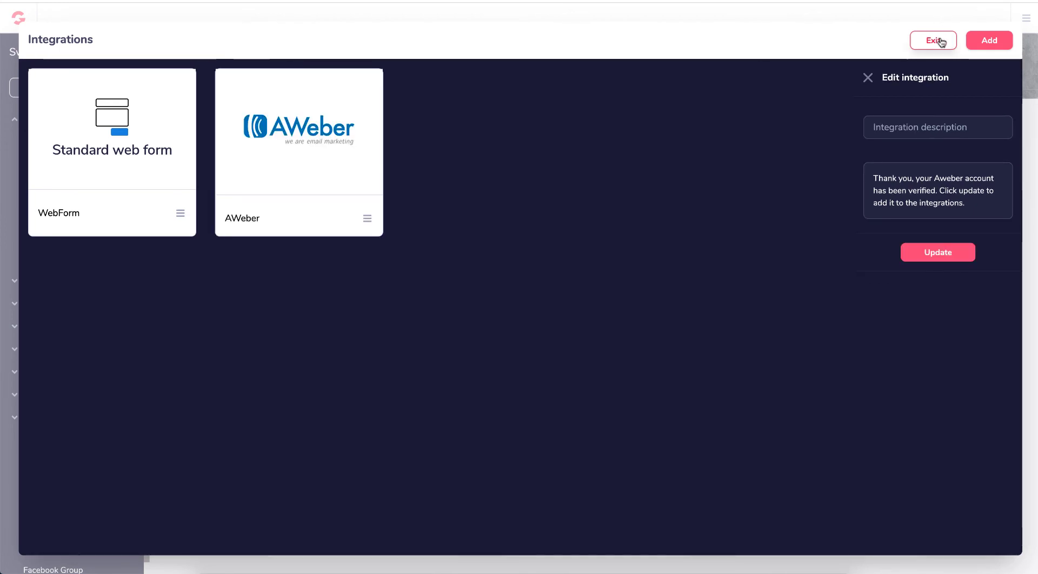
pyautogui.click(933, 40)
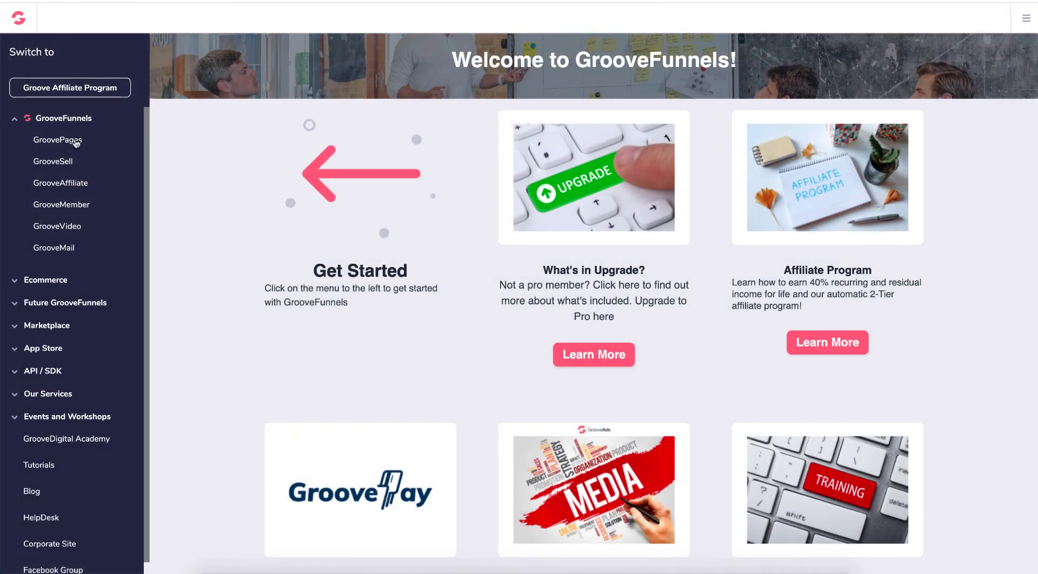
# - From the GroovePages sites list, open the Lemon Built site in the editor
pyautogui.click(56, 140)
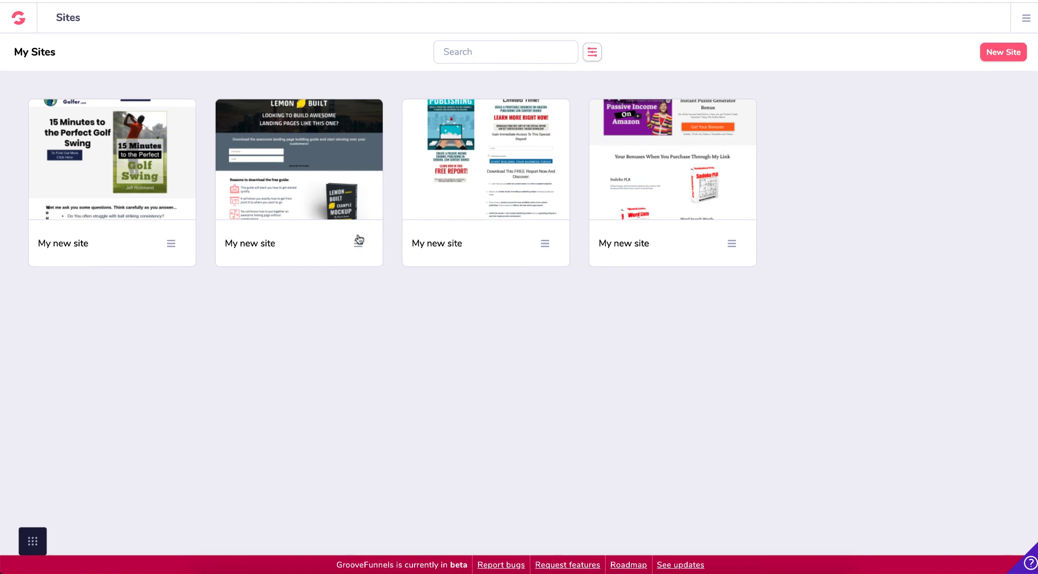
pyautogui.click(358, 244)
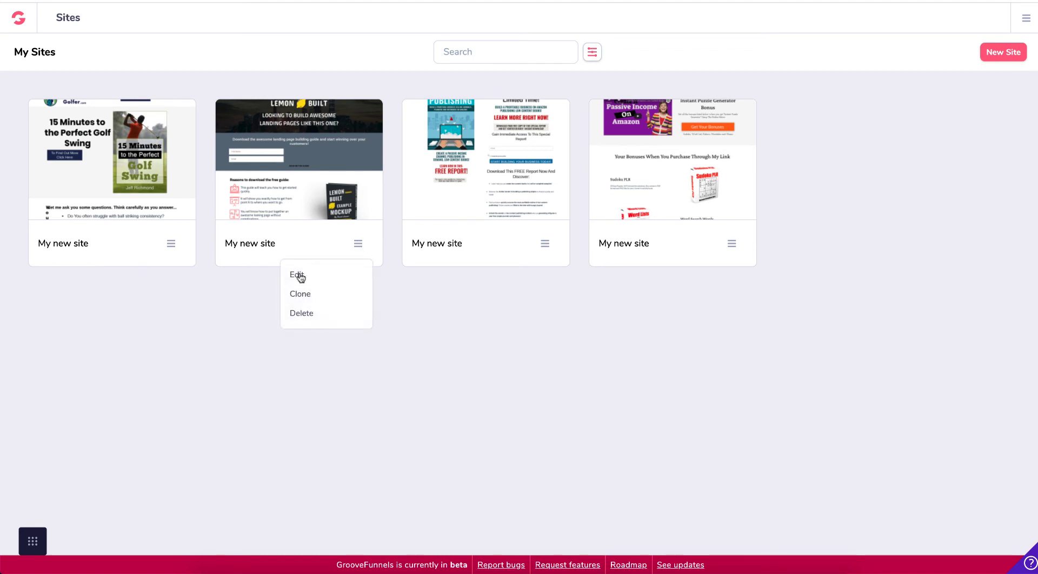
pyautogui.click(296, 275)
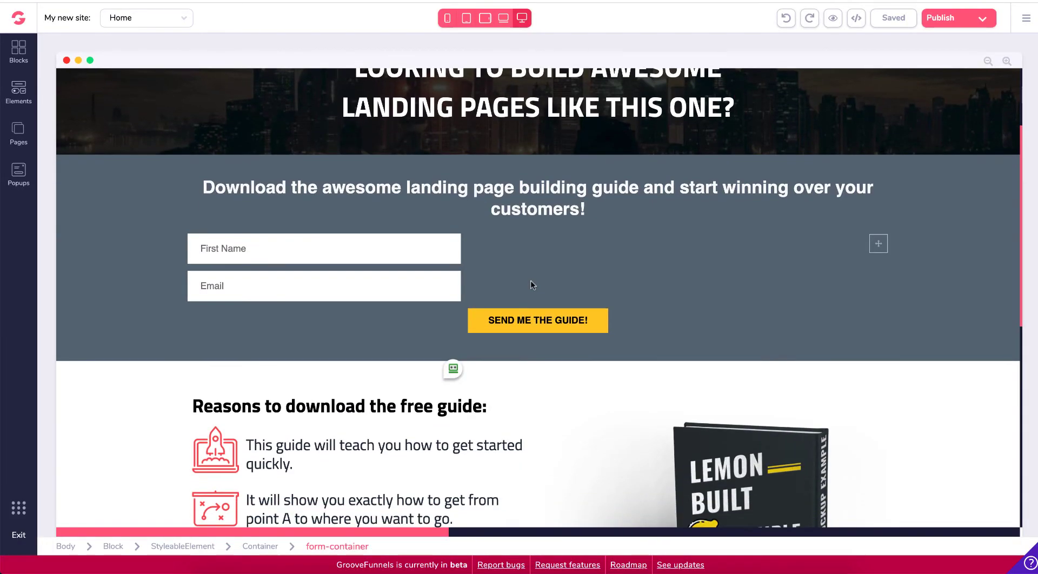
# - Set the opt-in form's action to Integration with AWeber and list klh, then review redirect options
pyautogui.click(324, 286)
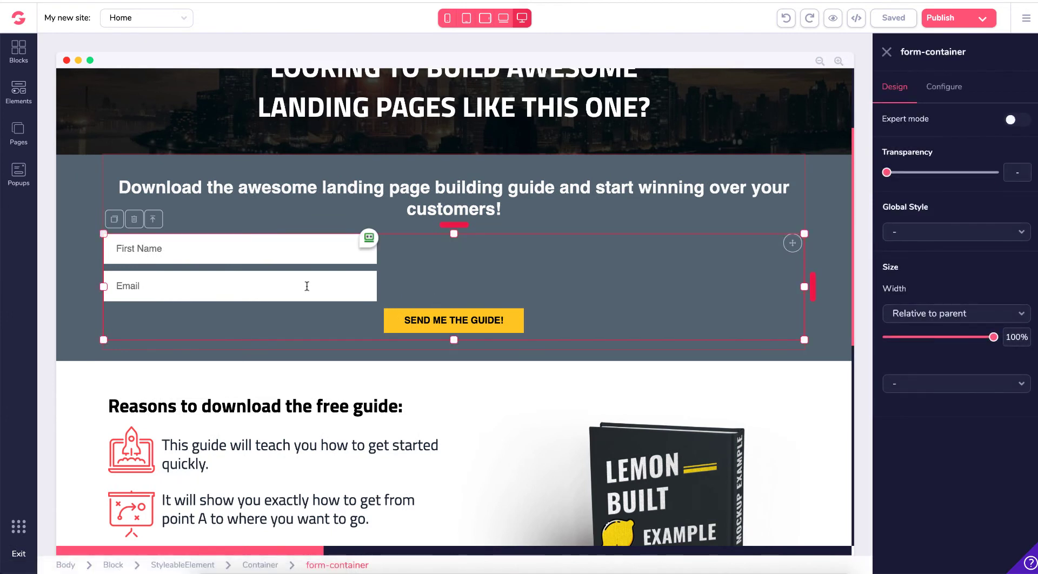
pyautogui.moveTo(397, 330)
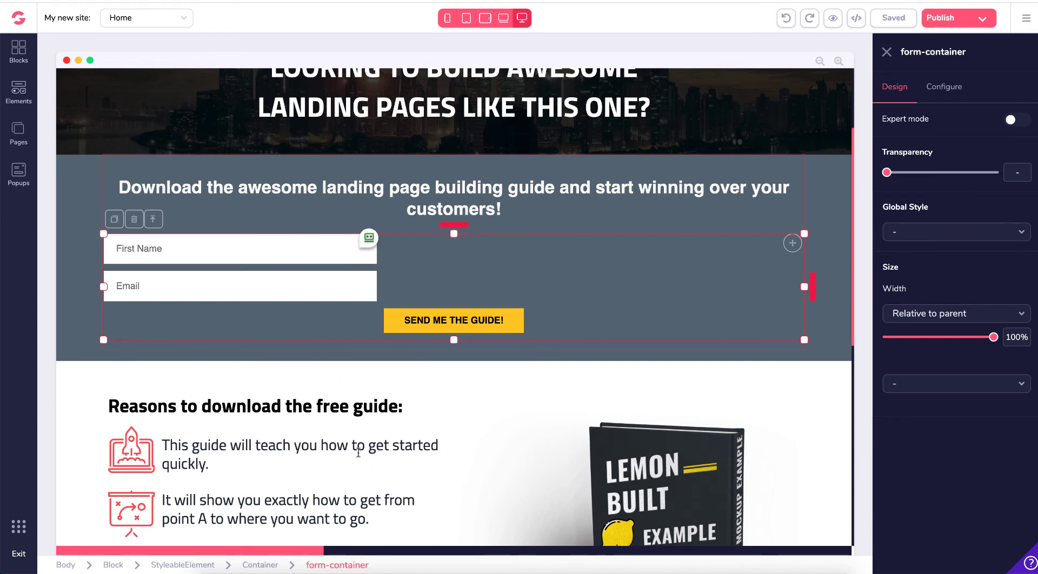
pyautogui.click(945, 87)
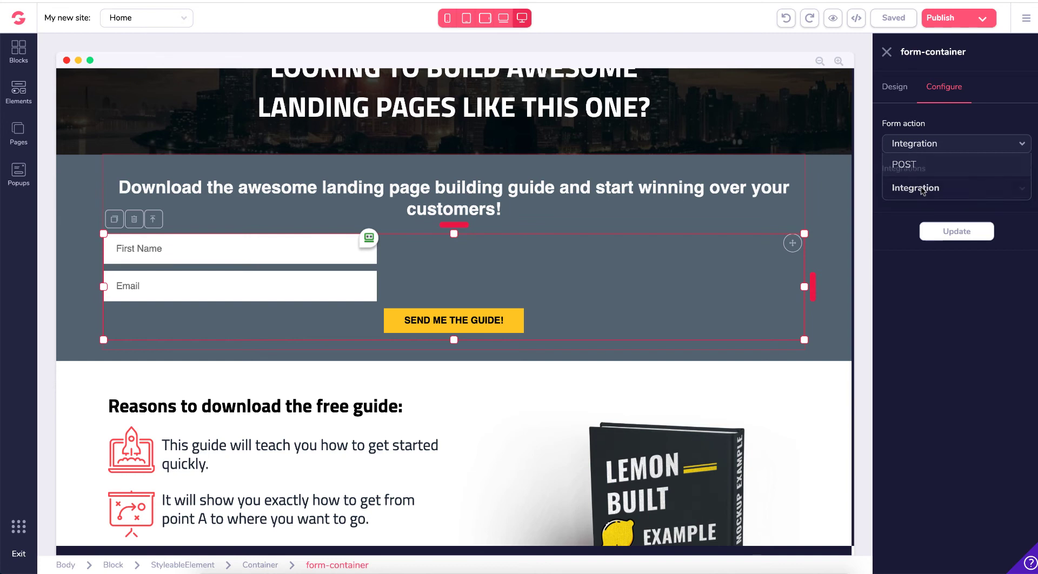
pyautogui.click(956, 188)
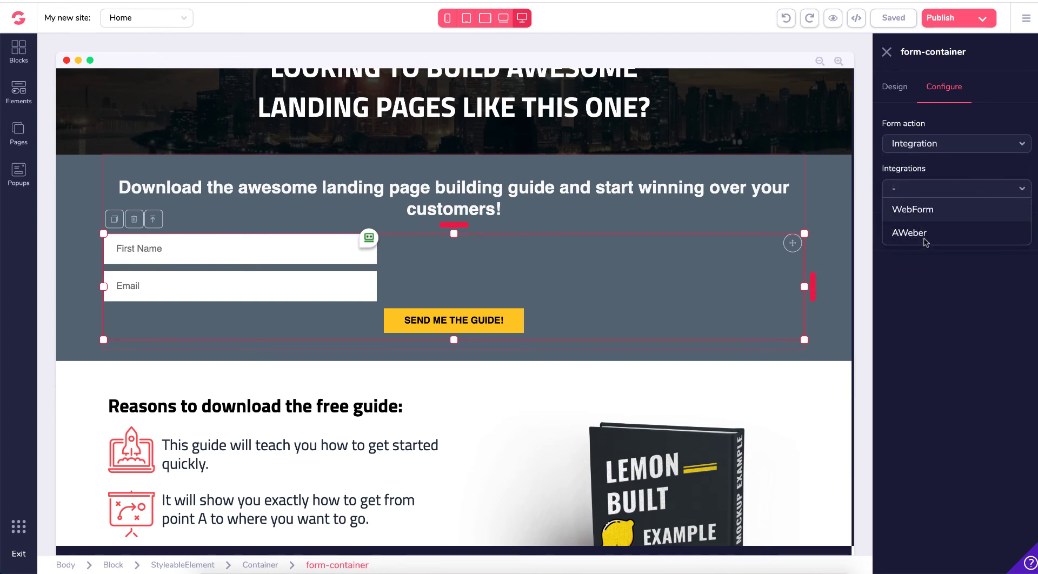
pyautogui.click(909, 233)
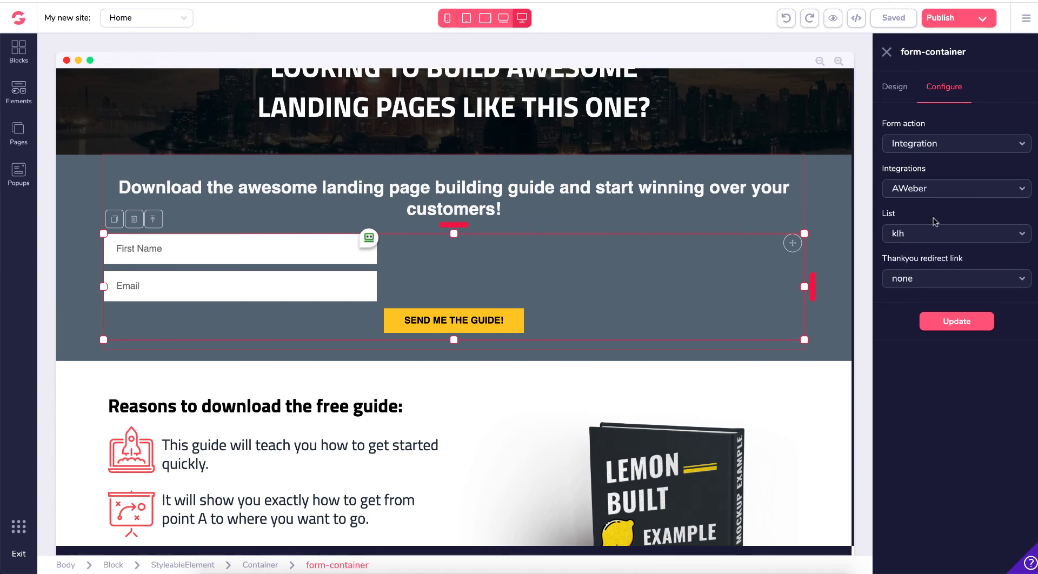
pyautogui.moveTo(913, 224)
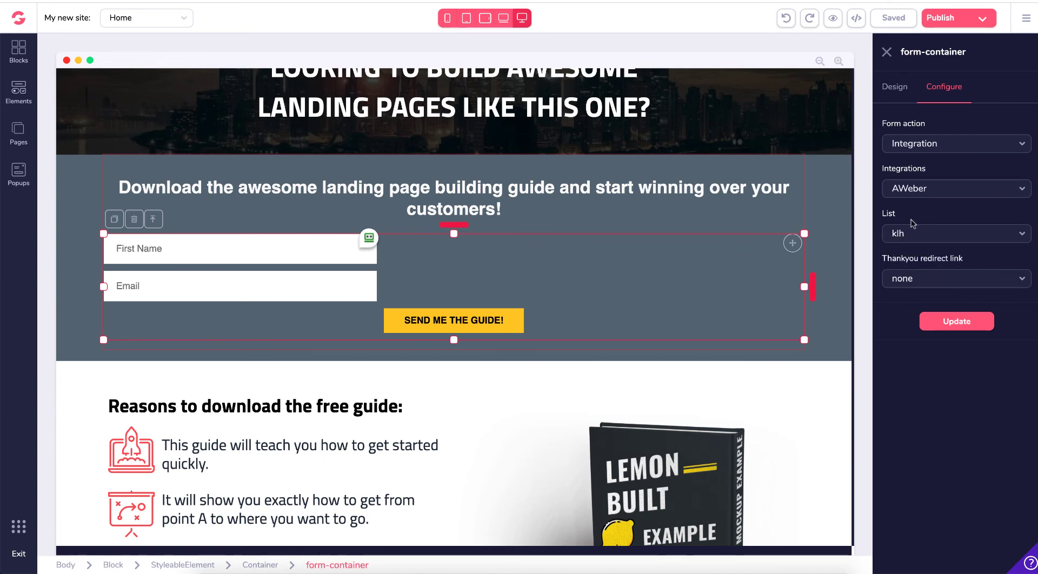
pyautogui.moveTo(959, 307)
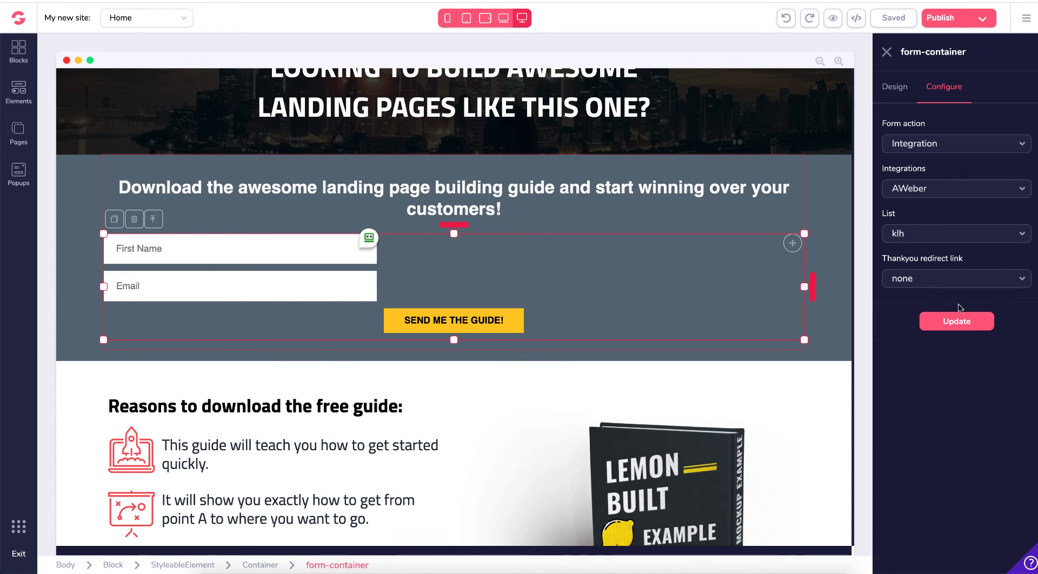
pyautogui.click(957, 278)
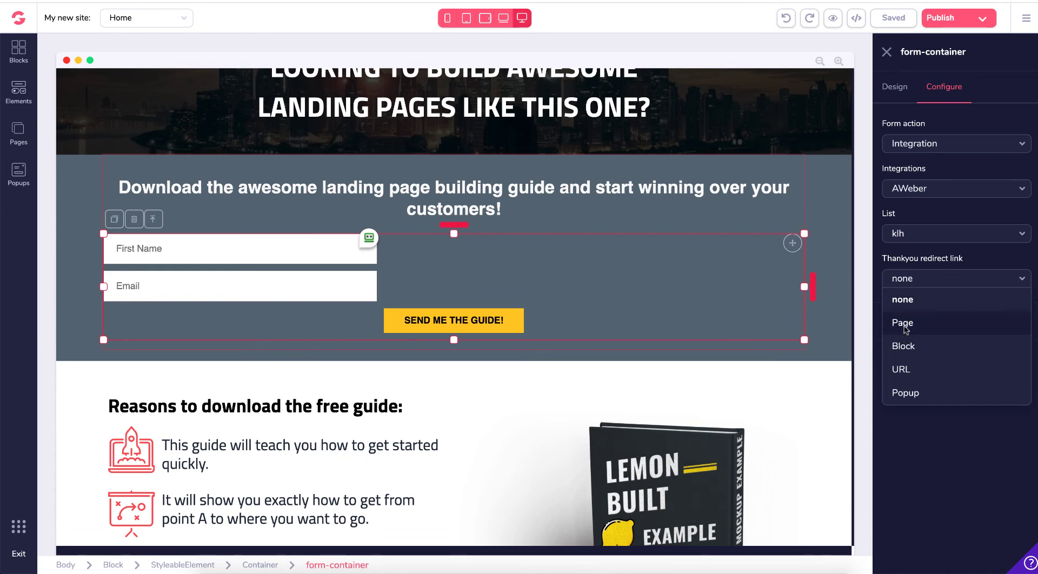
pyautogui.moveTo(910, 399)
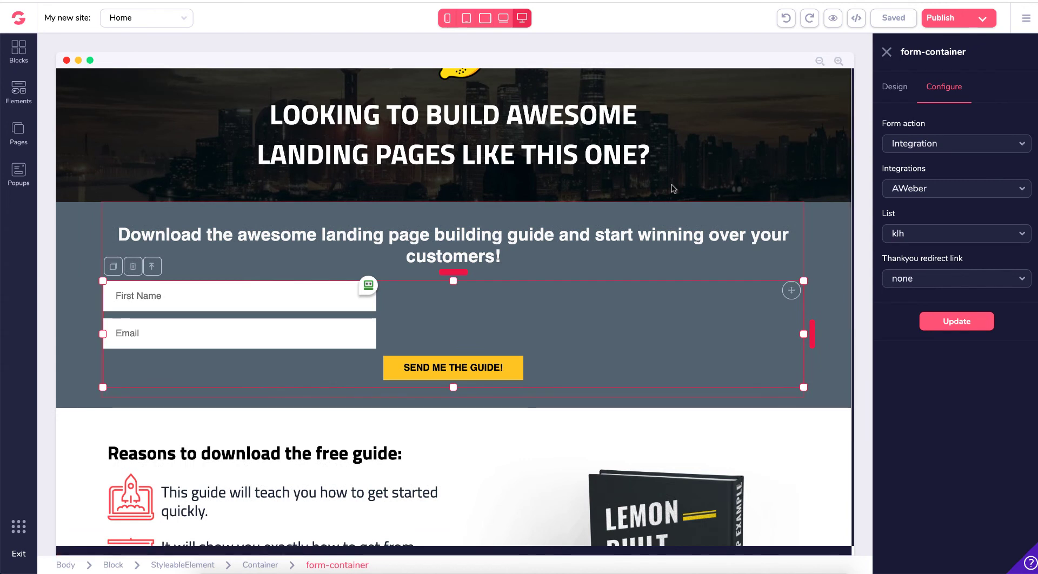
pyautogui.moveTo(665, 185)
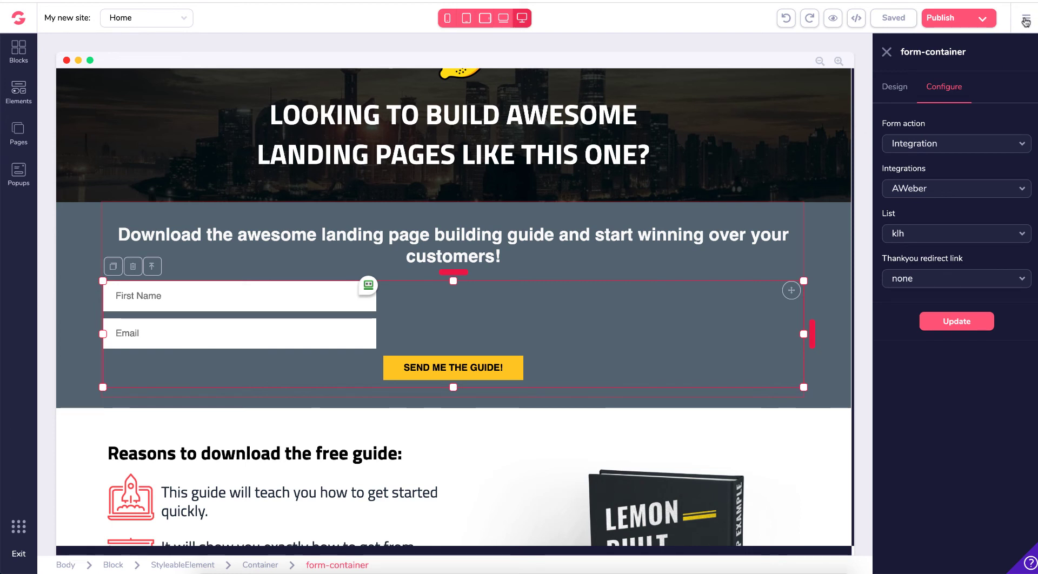
# - Reopen the integrations list from the account menu and select the AWeber card
pyautogui.click(1027, 18)
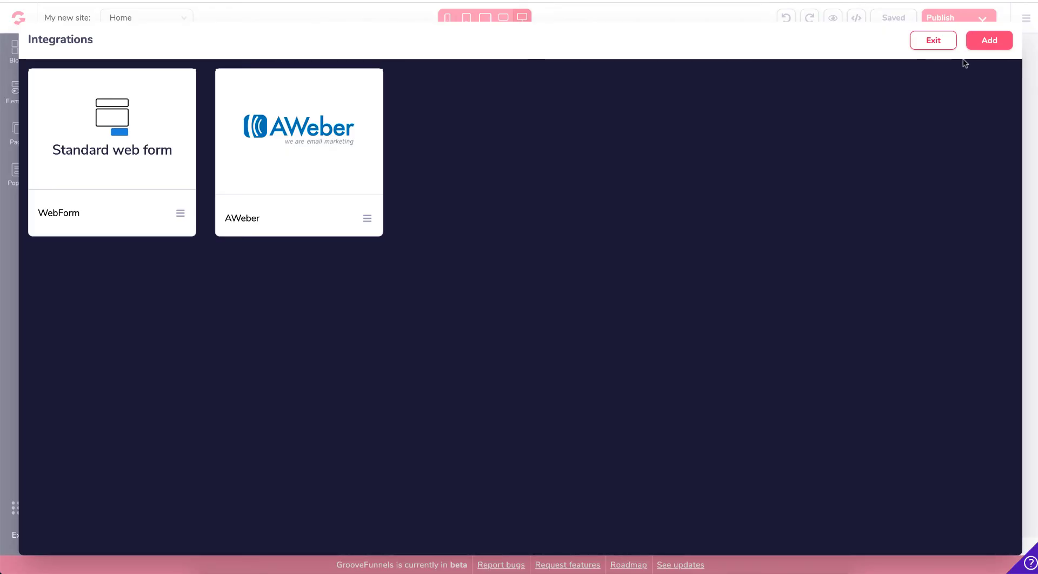
pyautogui.moveTo(293, 164)
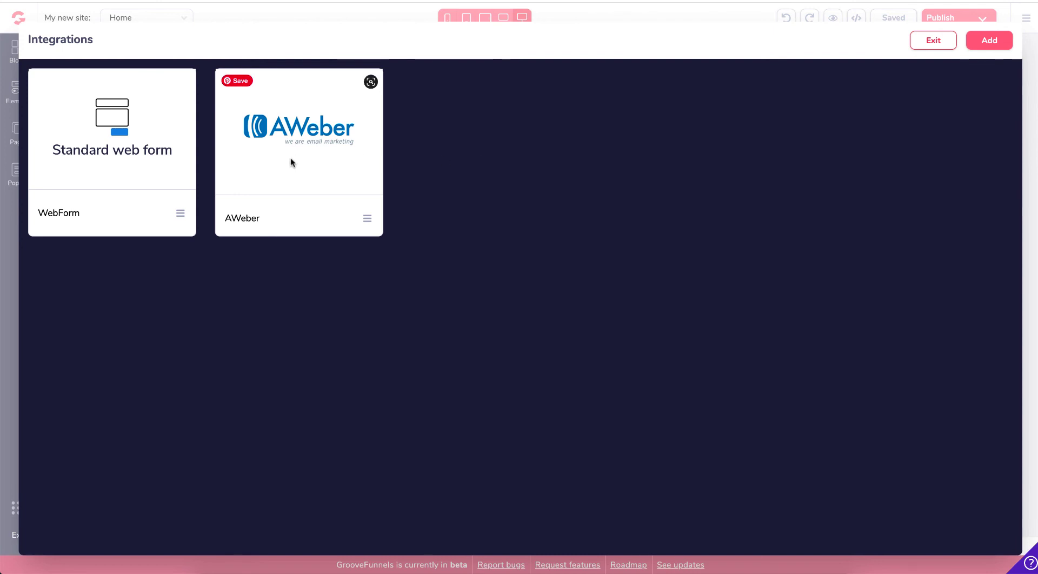
pyautogui.click(298, 130)
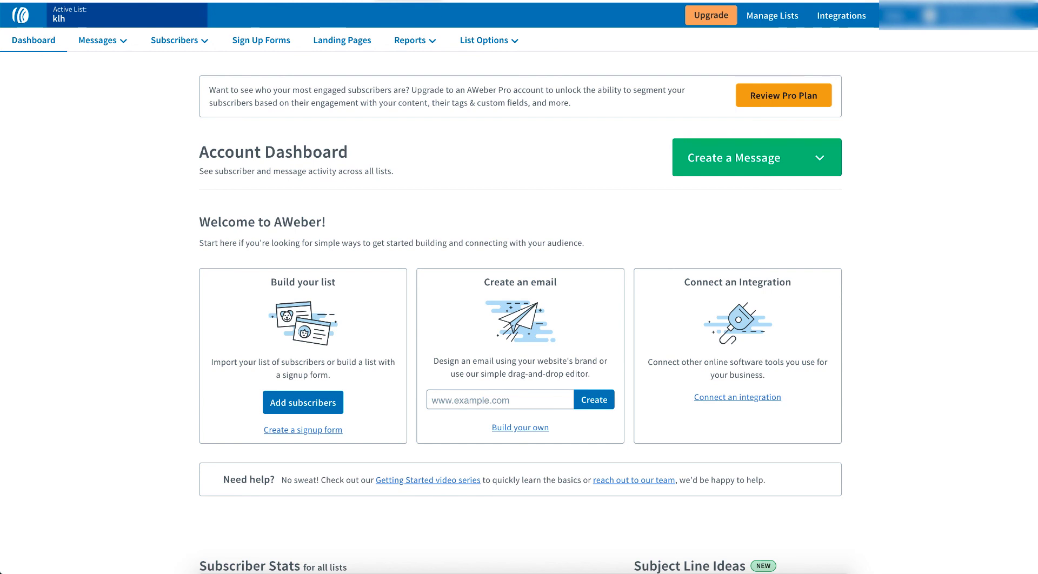
pyautogui.moveTo(799, 68)
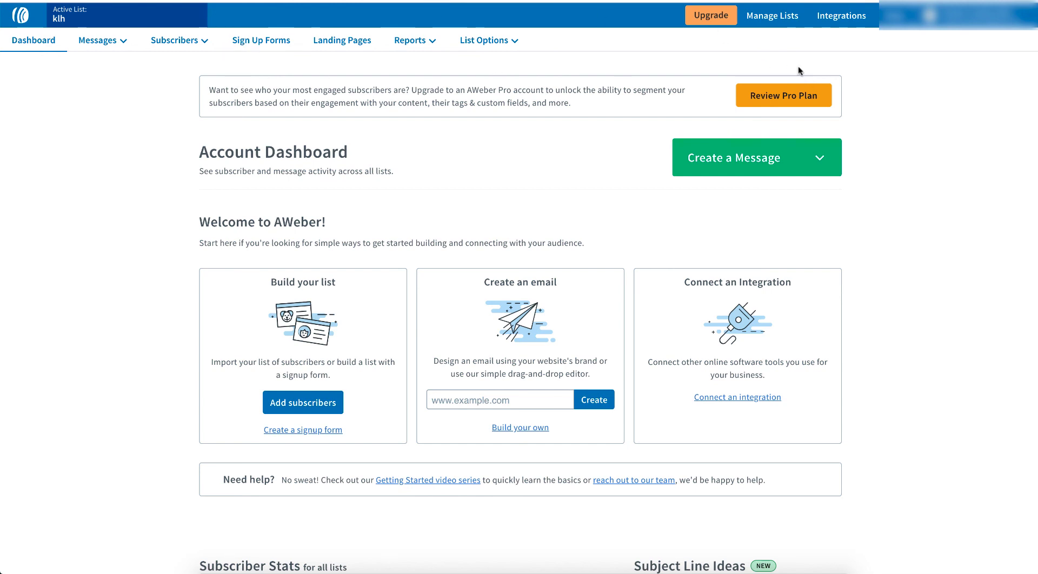
# - Open Integrations in AWeber's top bar to see Groove Apps under Connected Integrations
pyautogui.click(842, 15)
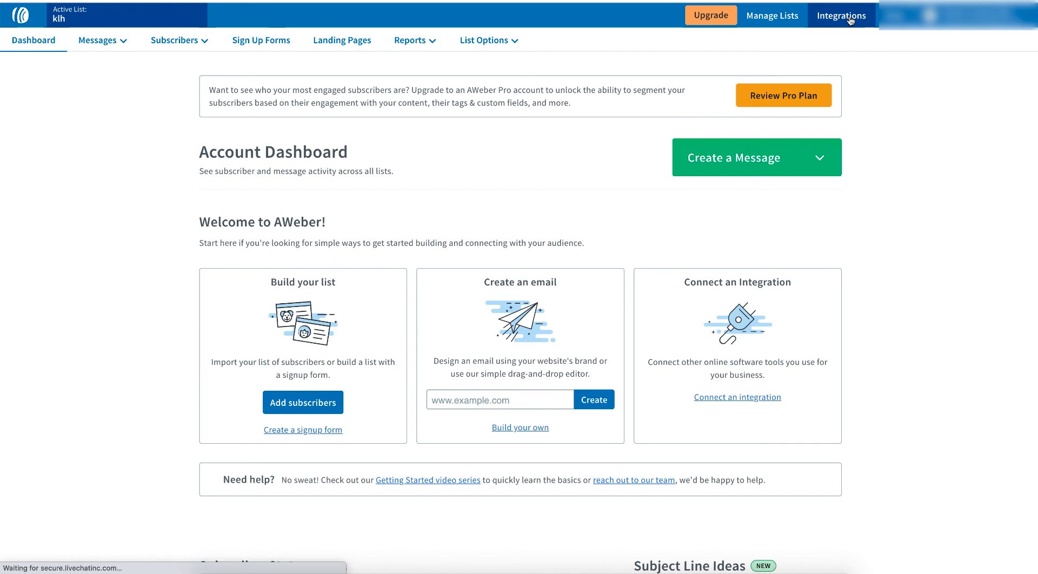
pyautogui.click(842, 15)
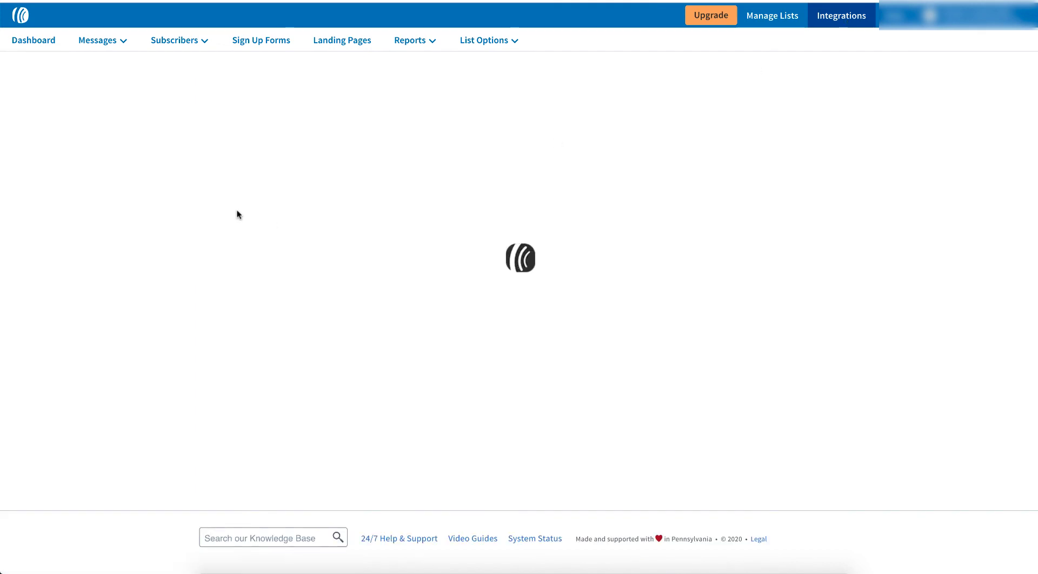
pyautogui.click(841, 15)
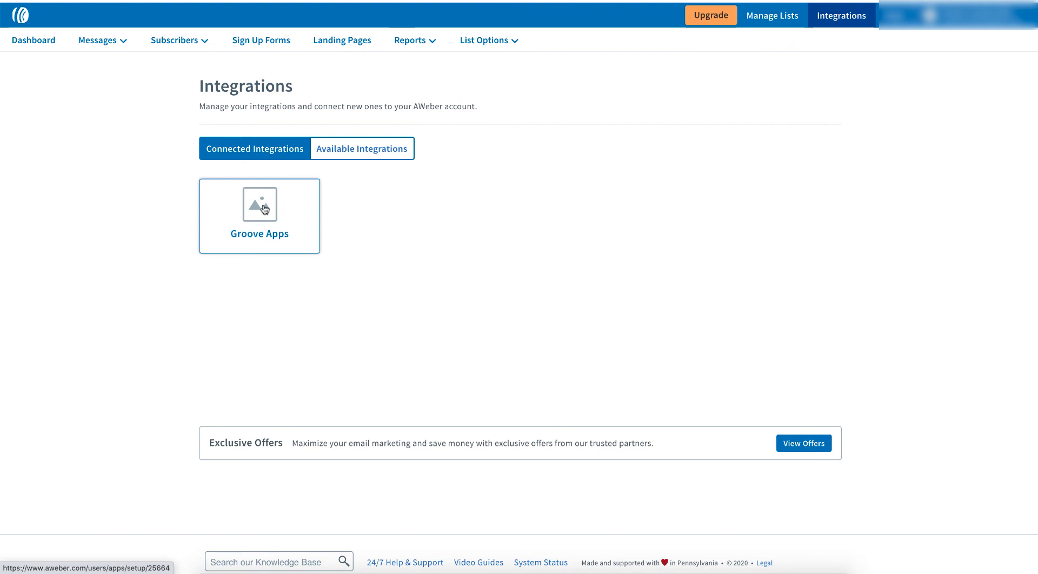
pyautogui.moveTo(388, 211)
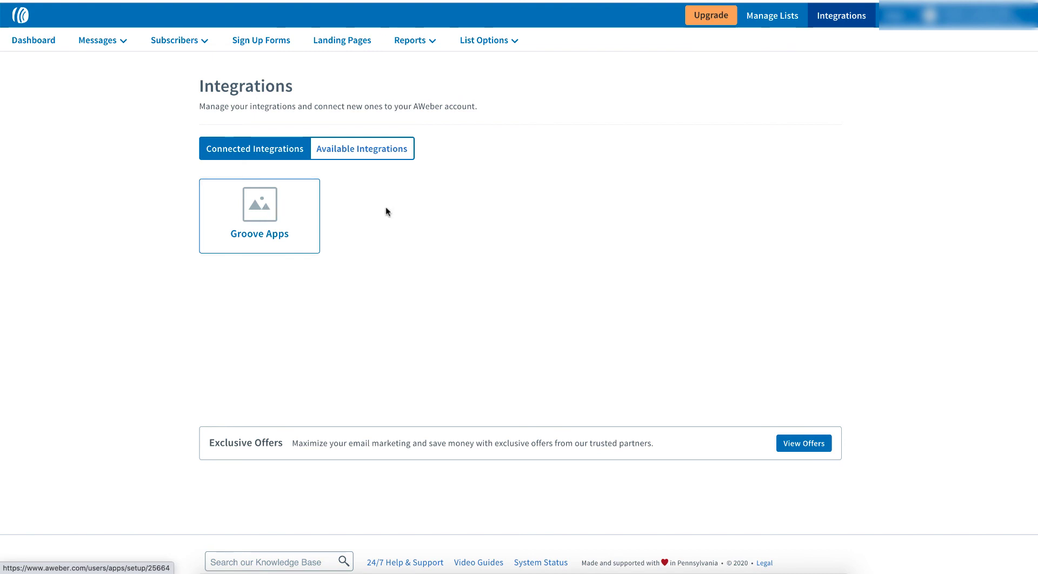